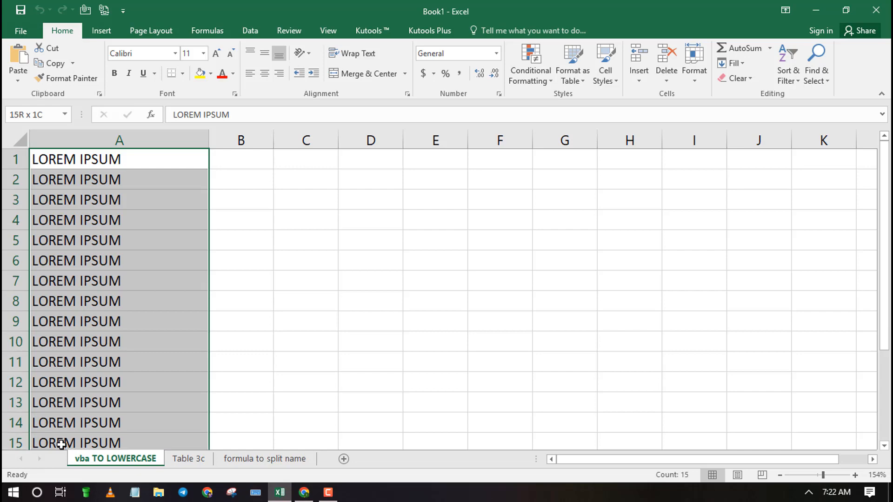
# Deselect column A in the sheet and bring up ChatGPT in the browser
pyautogui.click(370, 342)
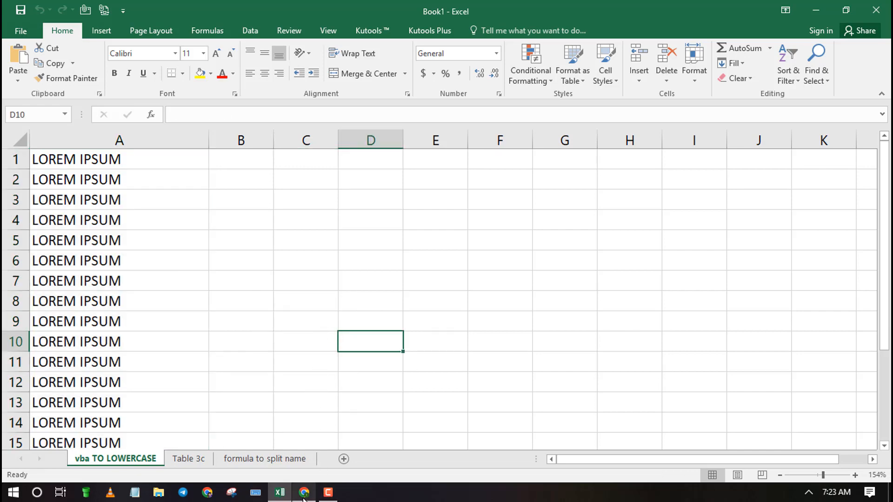
pyautogui.click(304, 493)
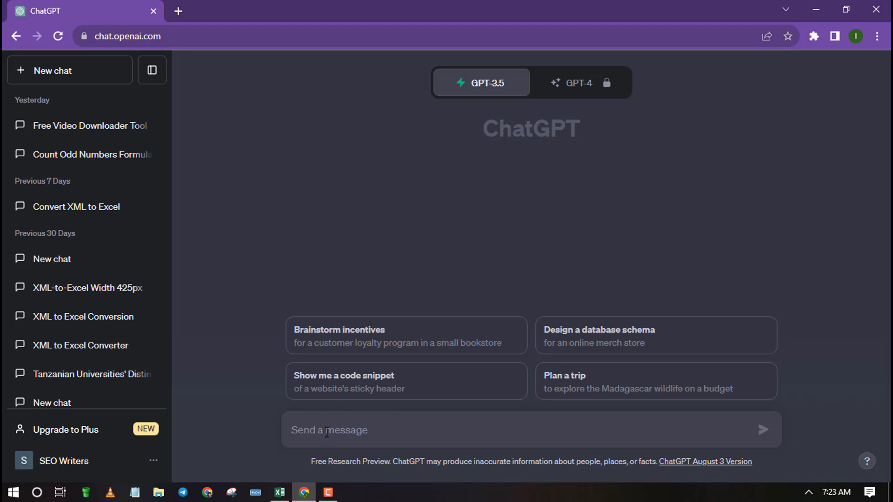
# Draft the prompt 'create a vba code to lowercase all text in column a of the active sheet'
pyautogui.write('create a')
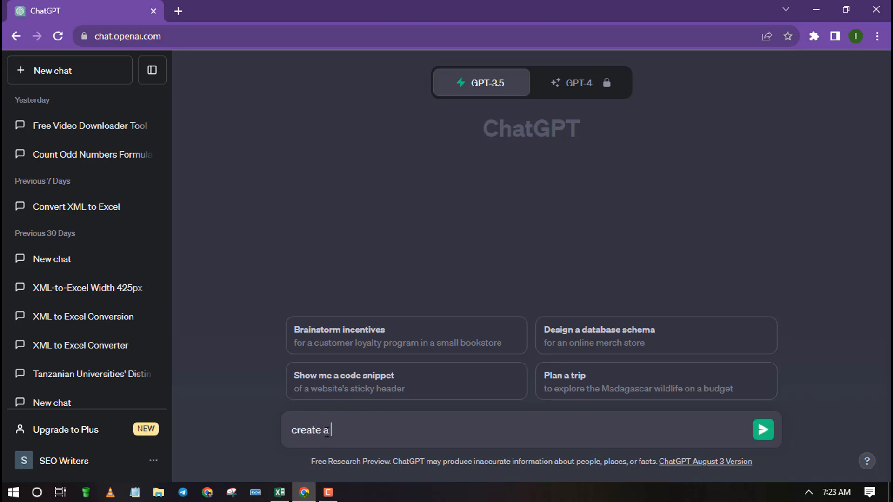
pyautogui.write('vba')
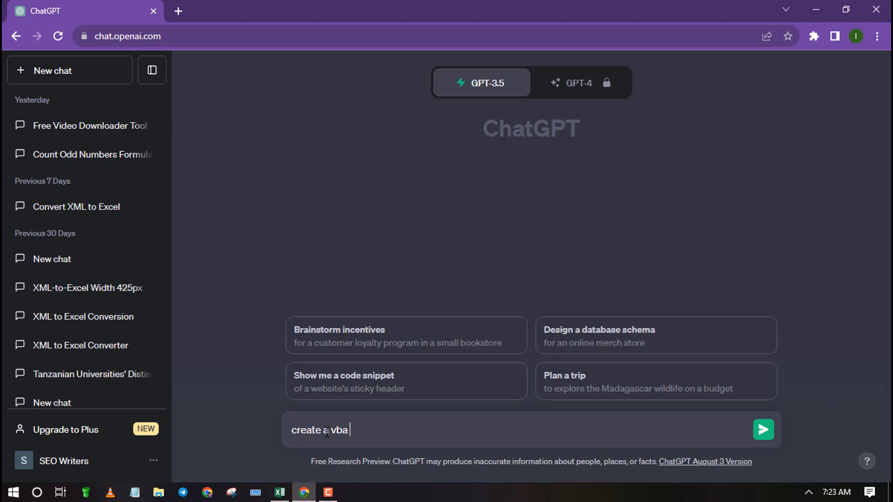
pyautogui.write('code')
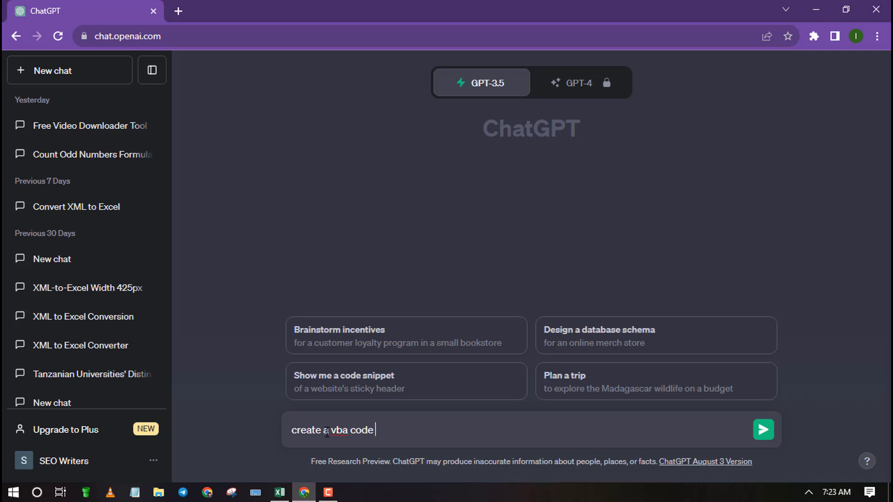
pyautogui.write('to')
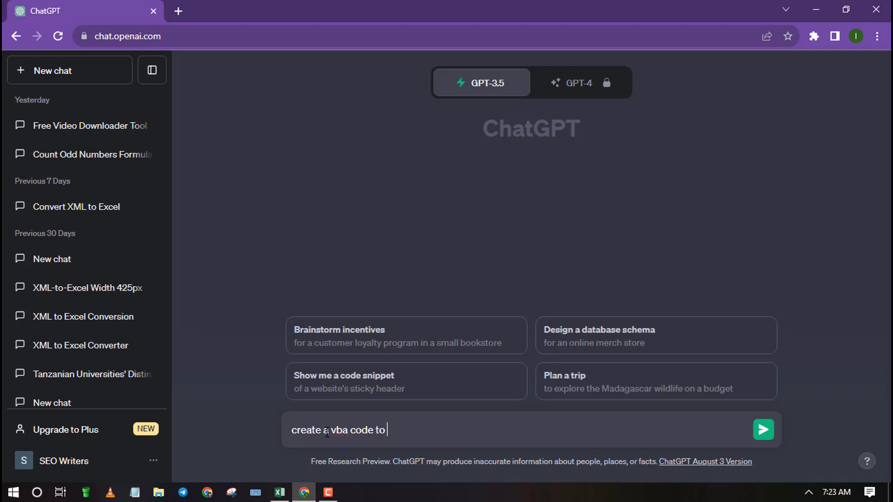
pyautogui.write('lowercase all text i')
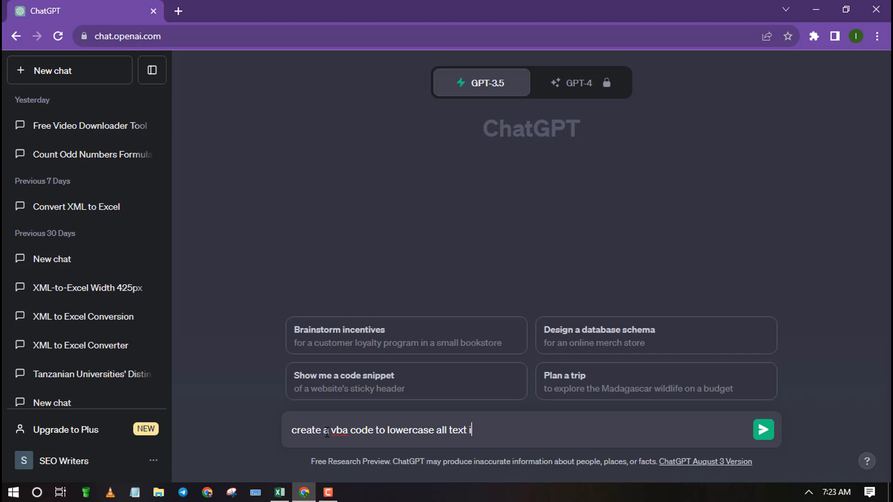
pyautogui.write('n column a of the')
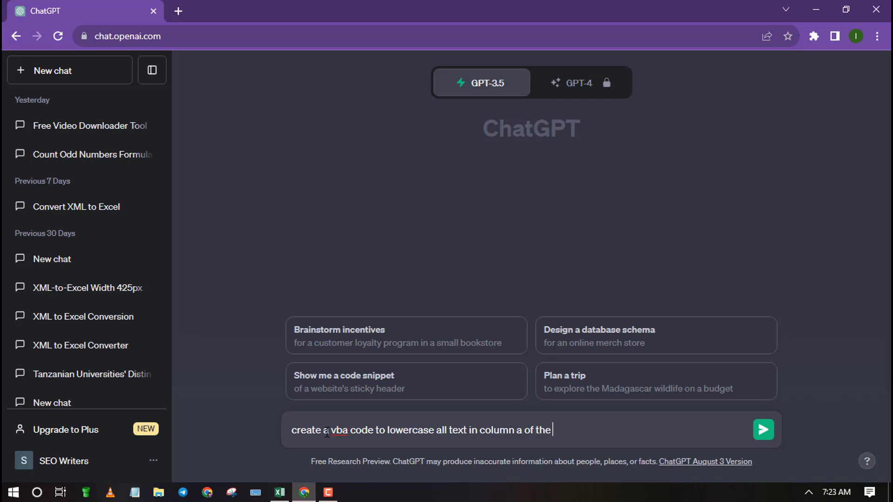
pyautogui.write('active')
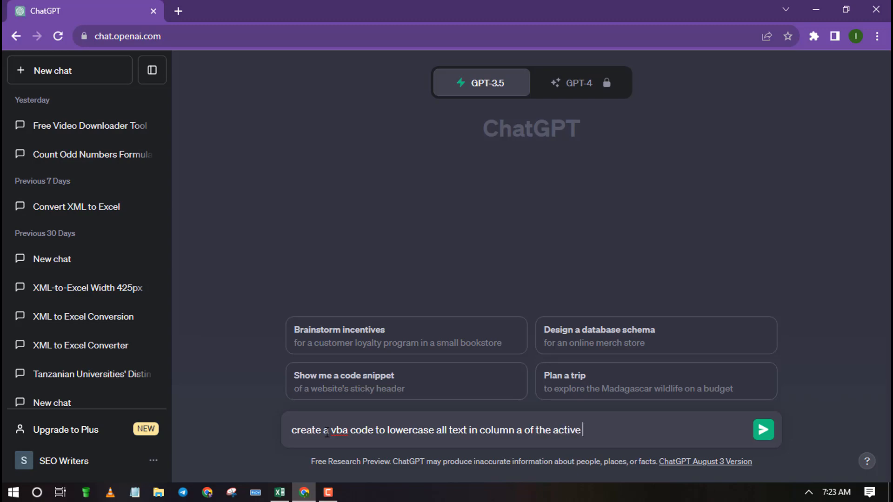
pyautogui.write('sheet')
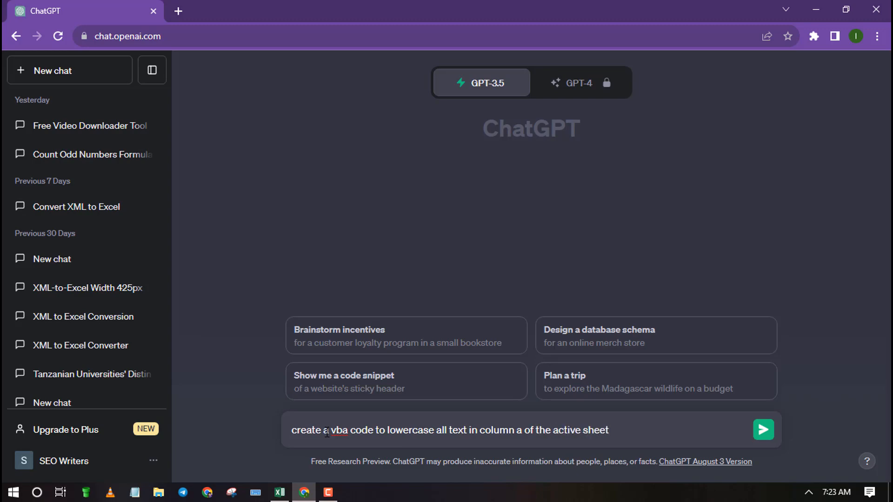
# Send the prompt, copy the generated ConvertToLowercase macro code, and return to Excel
pyautogui.click(763, 430)
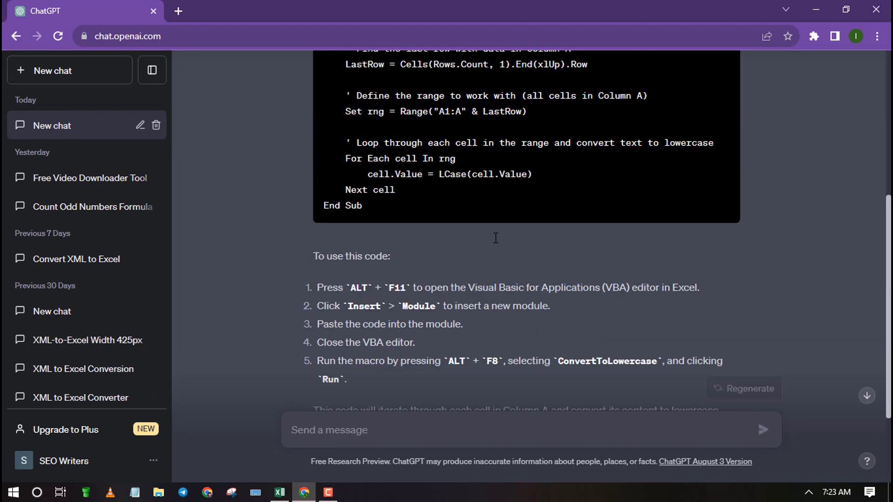
pyautogui.scroll(-3)
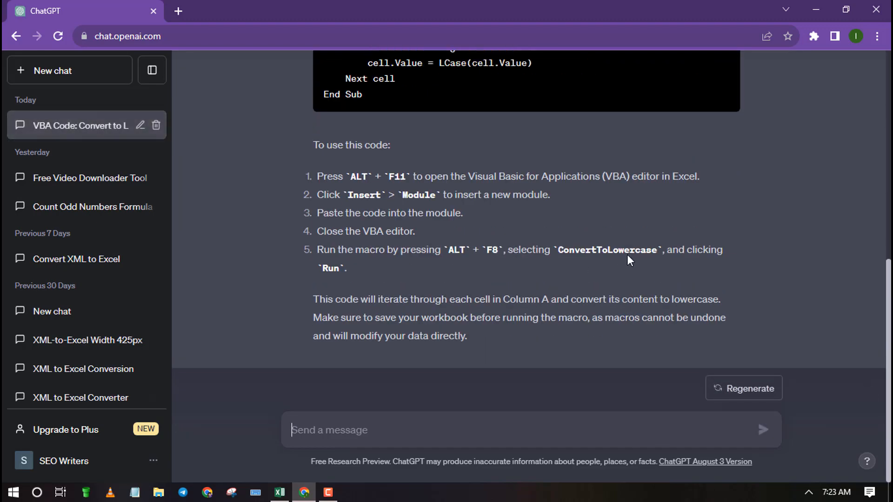
pyautogui.click(716, 210)
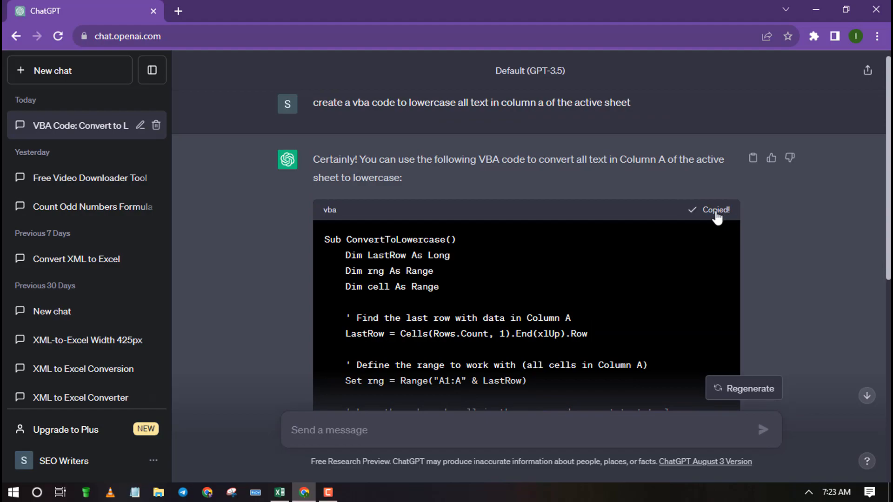
pyautogui.click(279, 493)
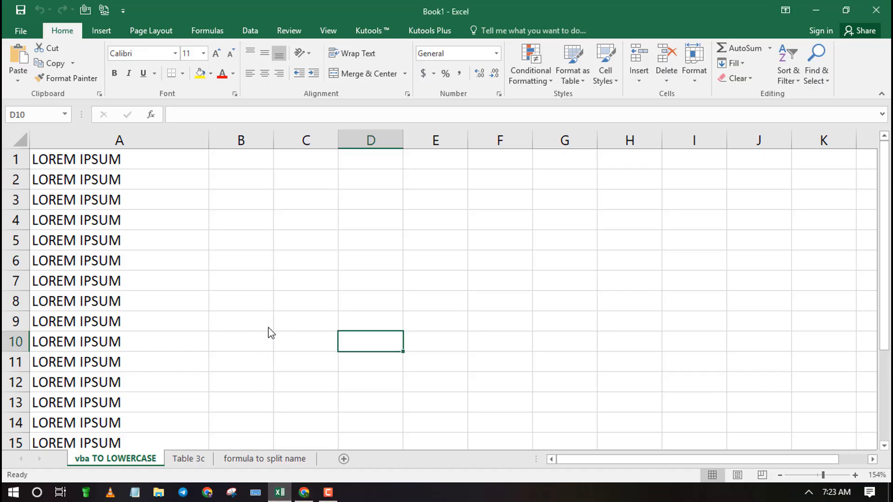
# Open the VBA editor with Alt+F11, insert a new Module1 into Book1, and return to ChatGPT
pyautogui.press('alt+F11')
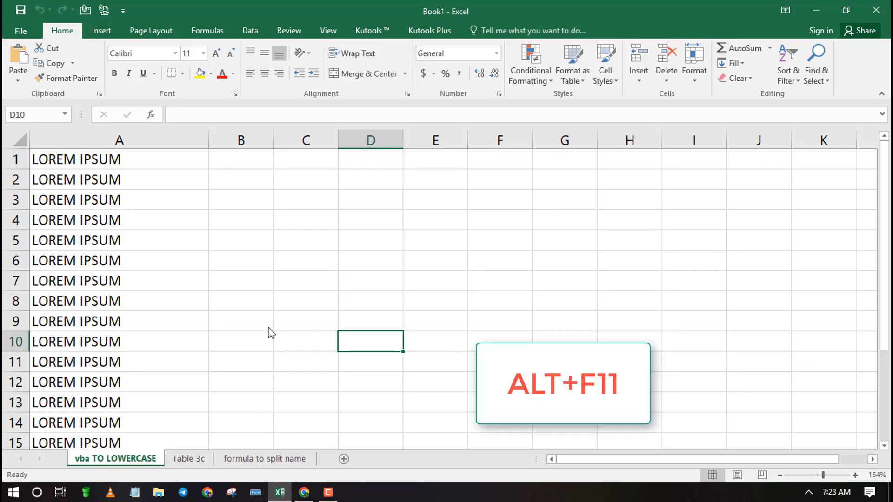
pyautogui.press('alt+F11')
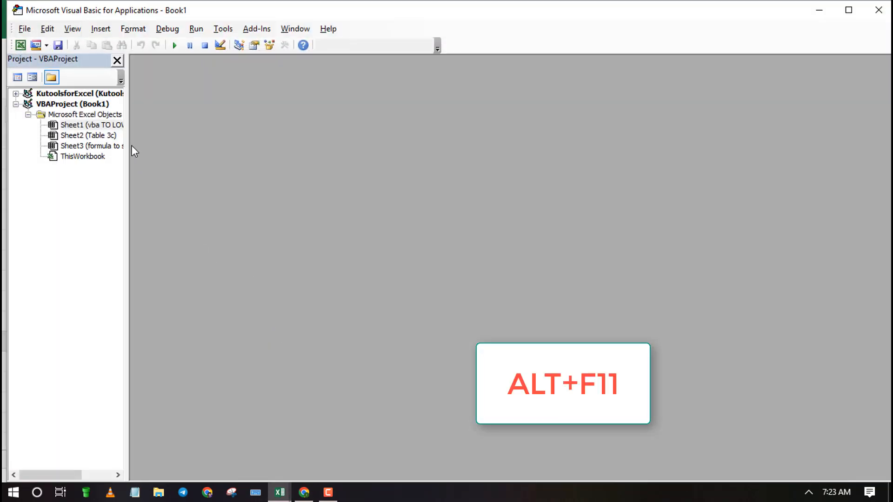
pyautogui.click(133, 28)
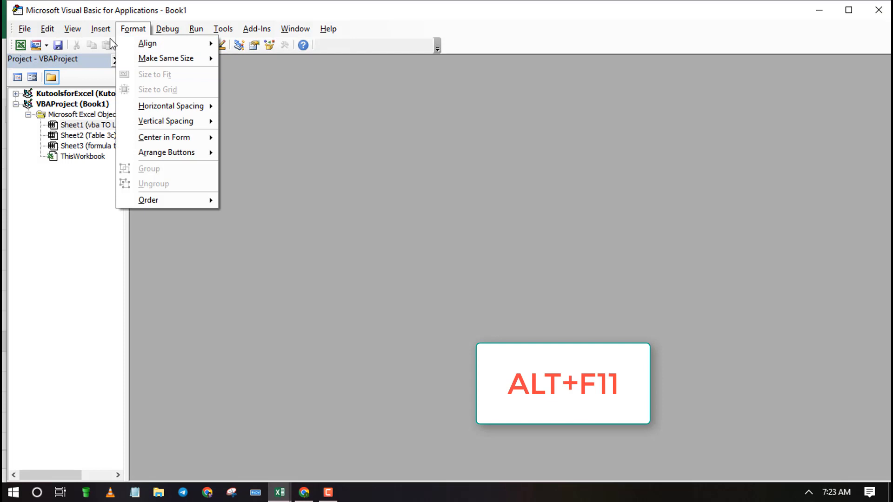
pyautogui.click(100, 29)
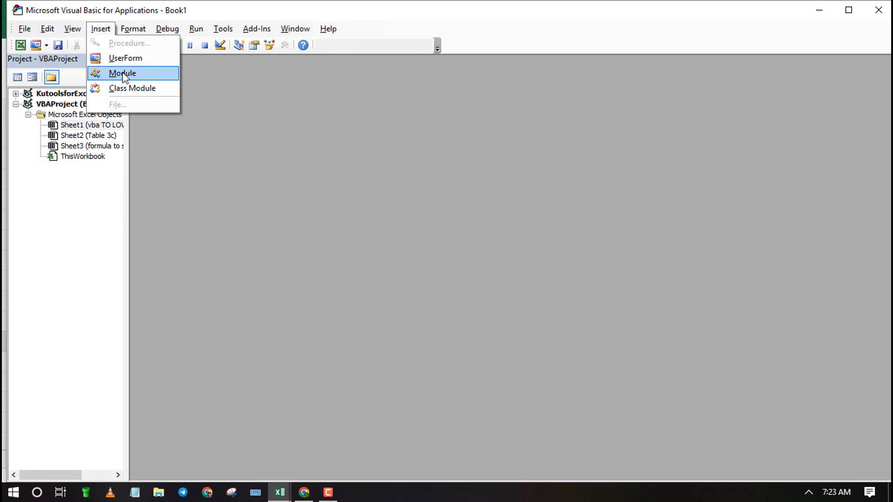
pyautogui.click(122, 73)
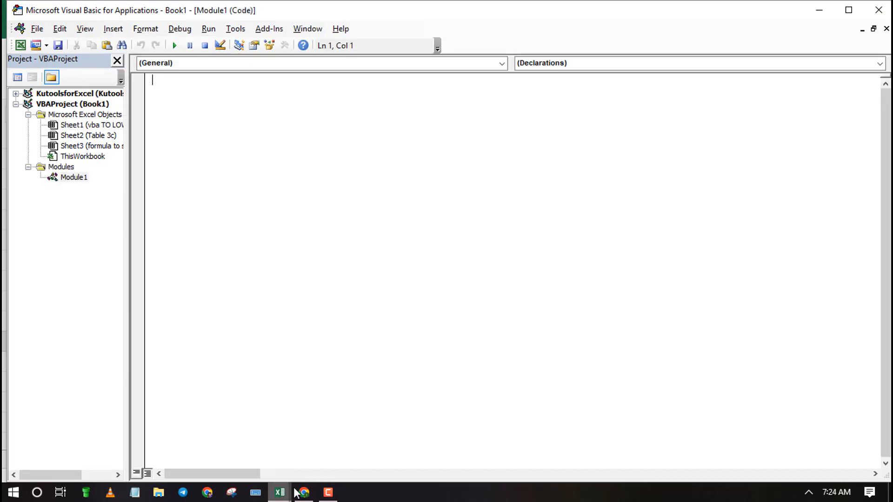
pyautogui.click(302, 492)
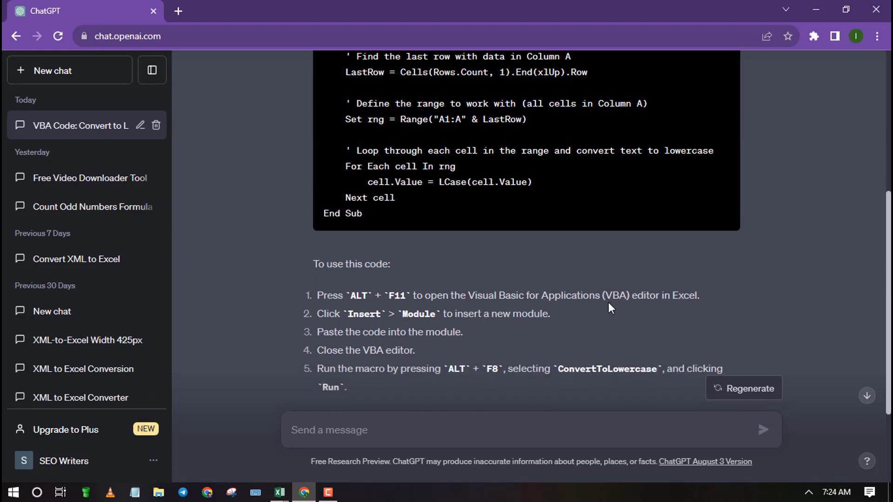
pyautogui.moveTo(368, 330)
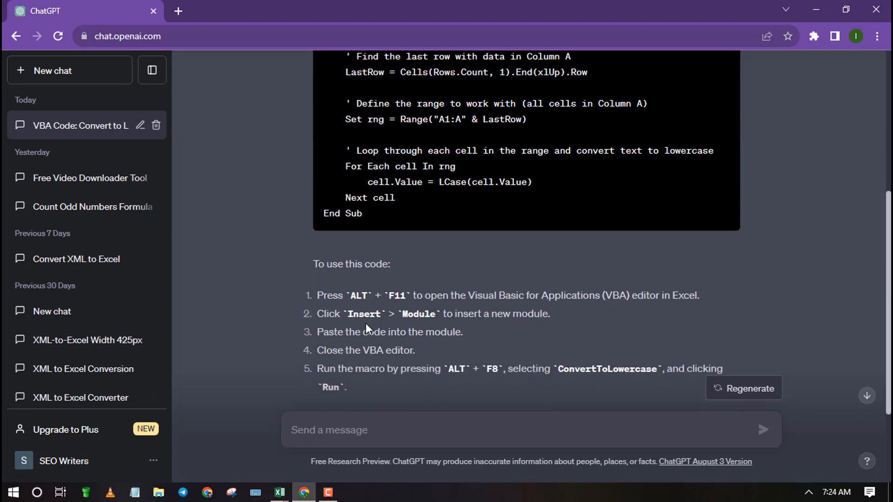
pyautogui.moveTo(387, 500)
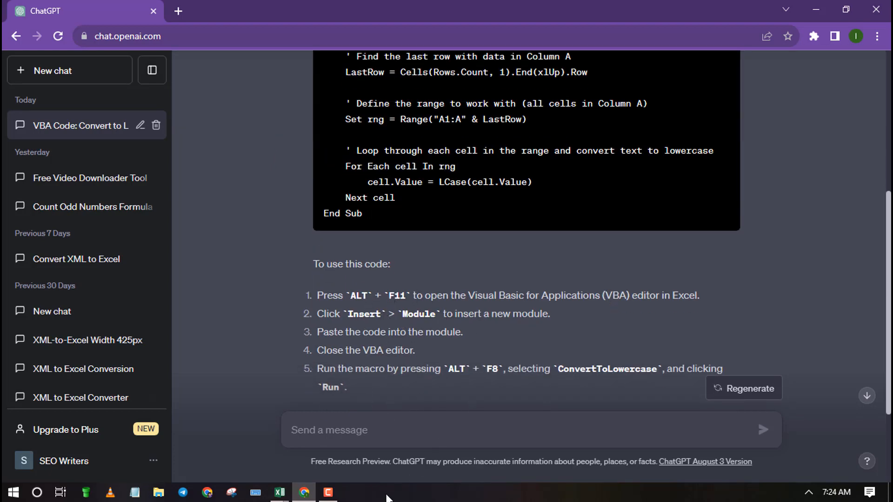
pyautogui.moveTo(278, 491)
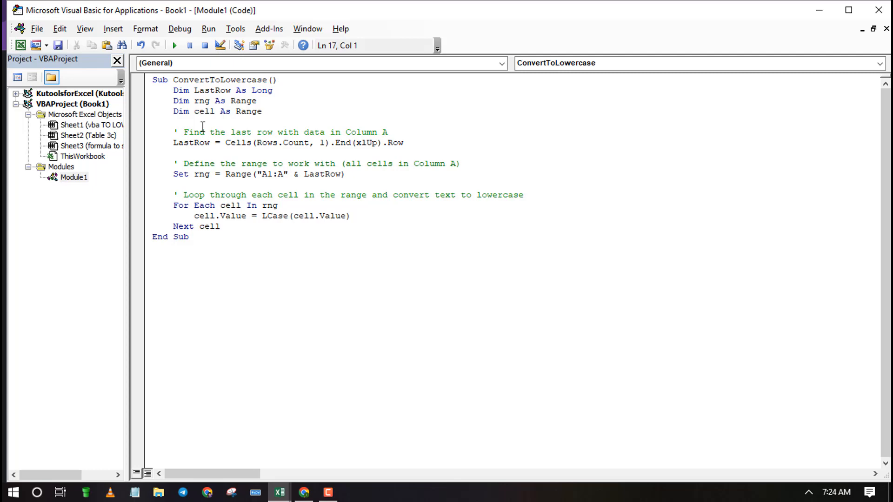
# Run ConvertToLowercase from the Run menu so column A reads 'lorem ipsum', then return to ChatGPT
pyautogui.click(174, 46)
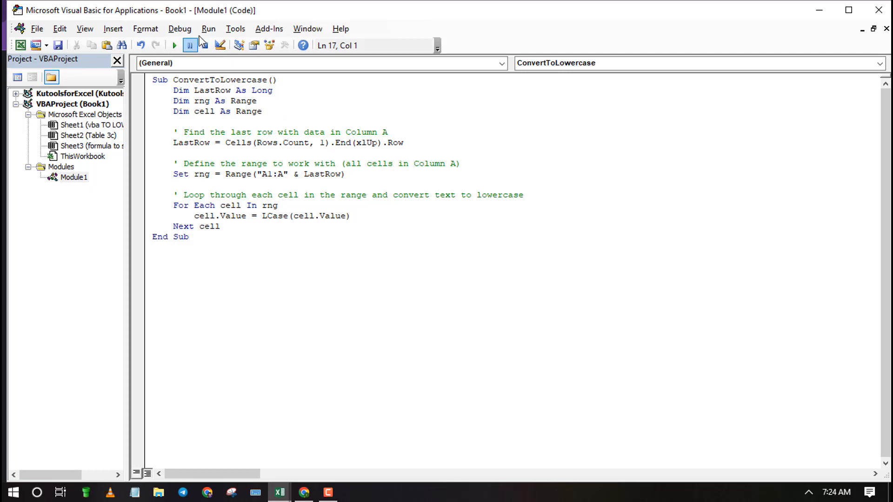
pyautogui.click(208, 29)
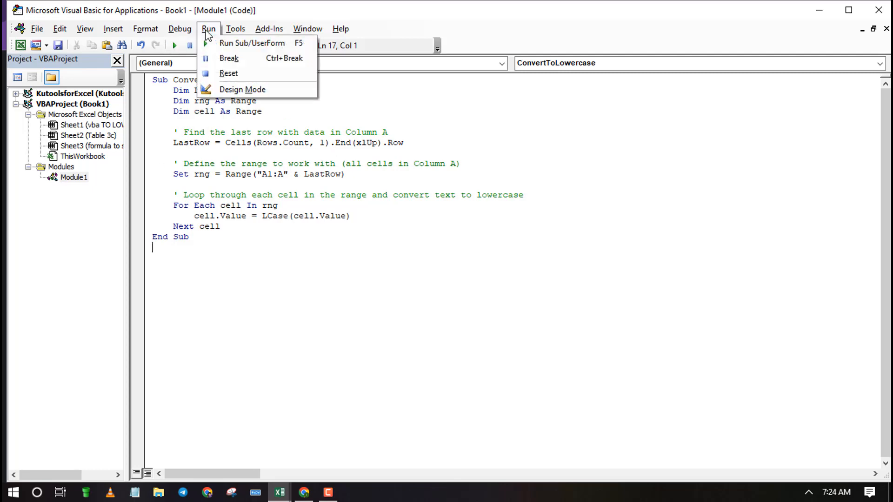
pyautogui.click(179, 29)
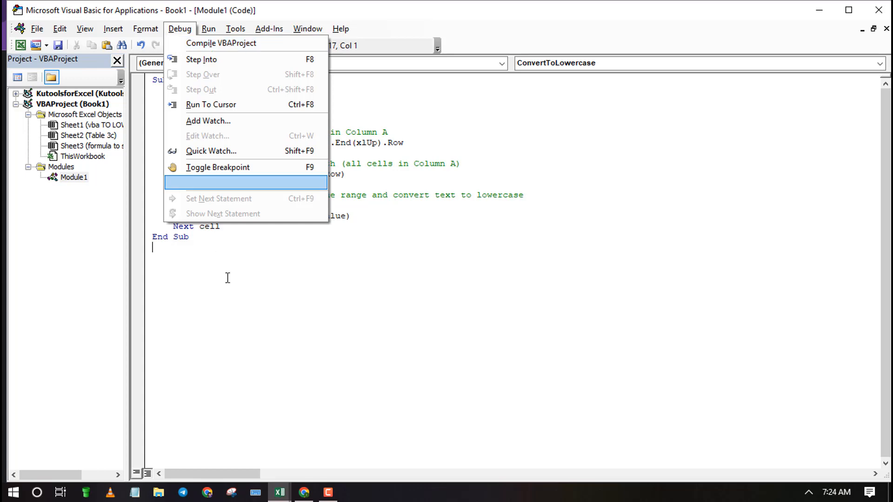
pyautogui.click(174, 45)
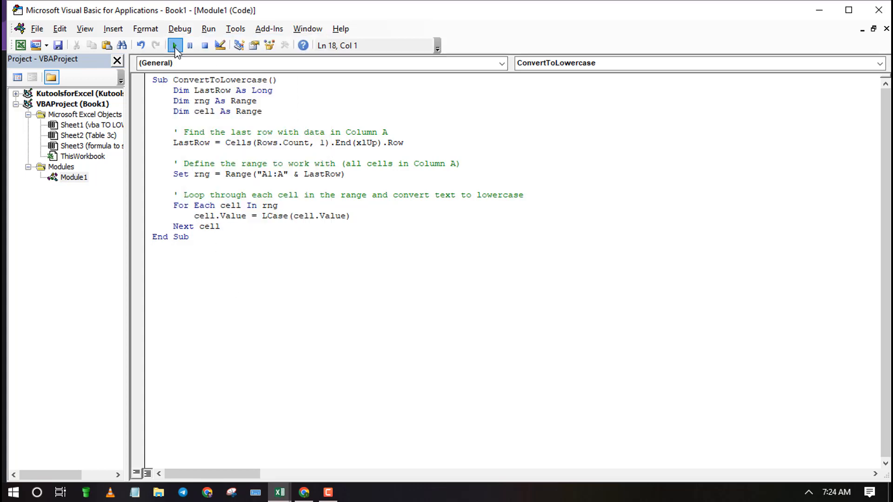
pyautogui.click(174, 45)
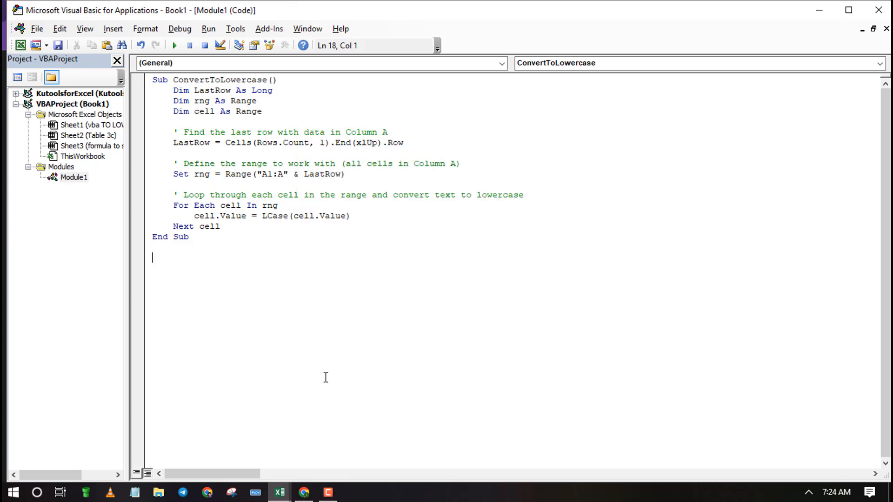
pyautogui.moveTo(278, 492)
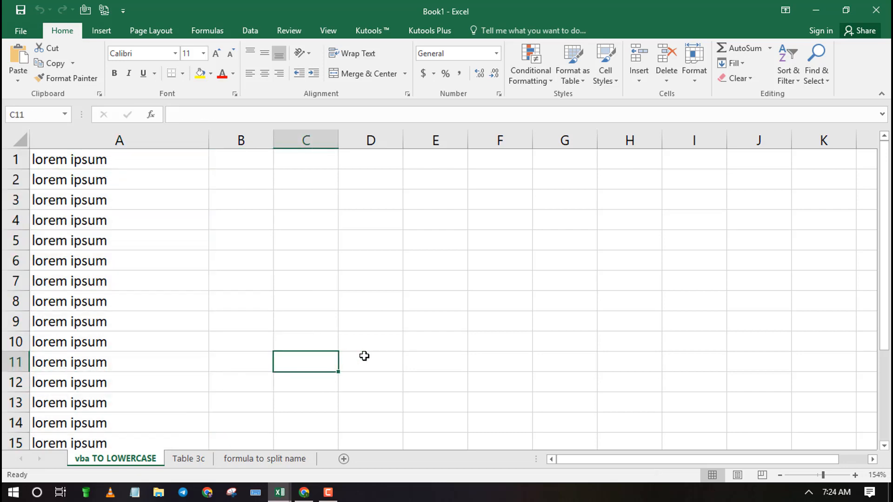
pyautogui.click(304, 492)
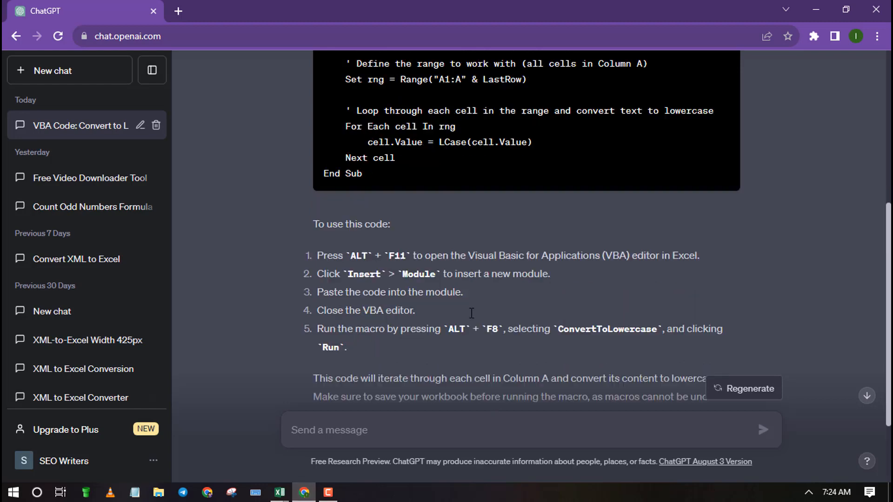
# Send a prompt asking for VBA code to uppercase all text in column A of the active sheet
pyautogui.scroll(-3)
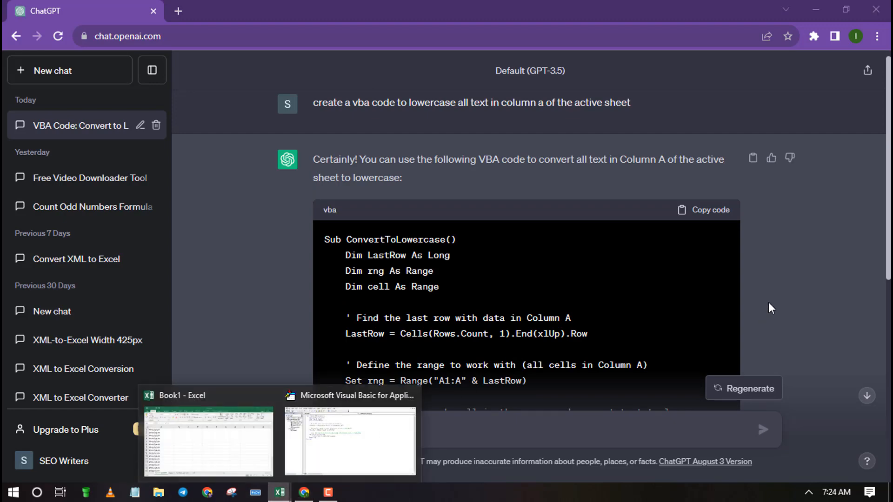
pyautogui.scroll(-3)
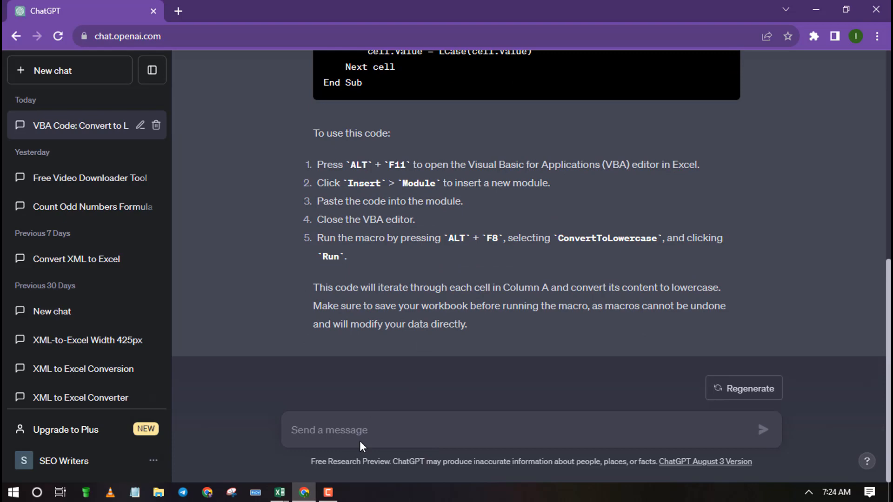
pyautogui.write('generate vba to')
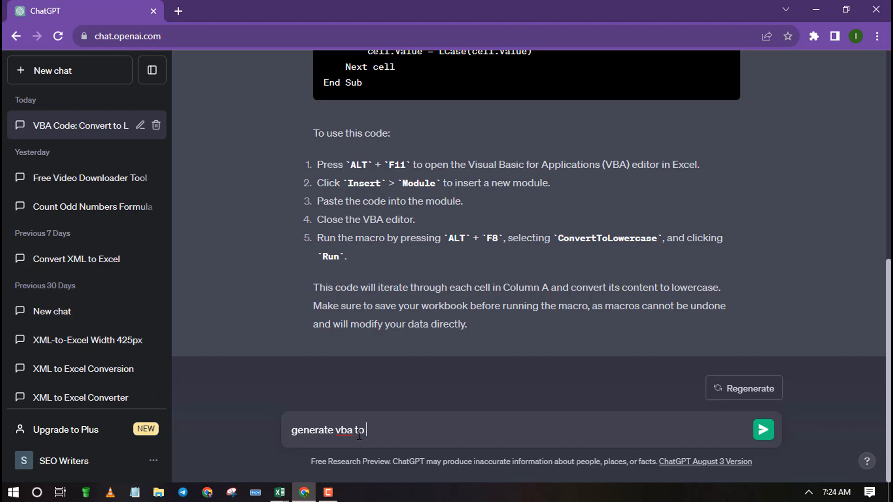
pyautogui.write('uppercase all te')
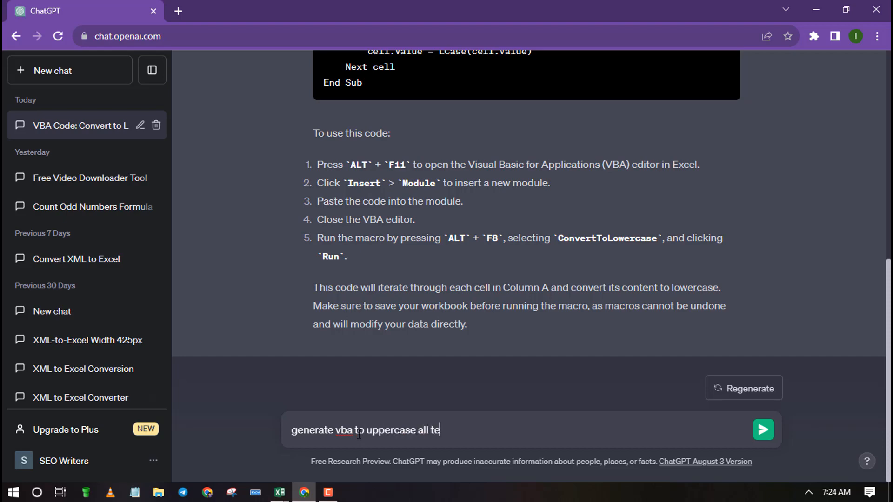
pyautogui.write('xt in co')
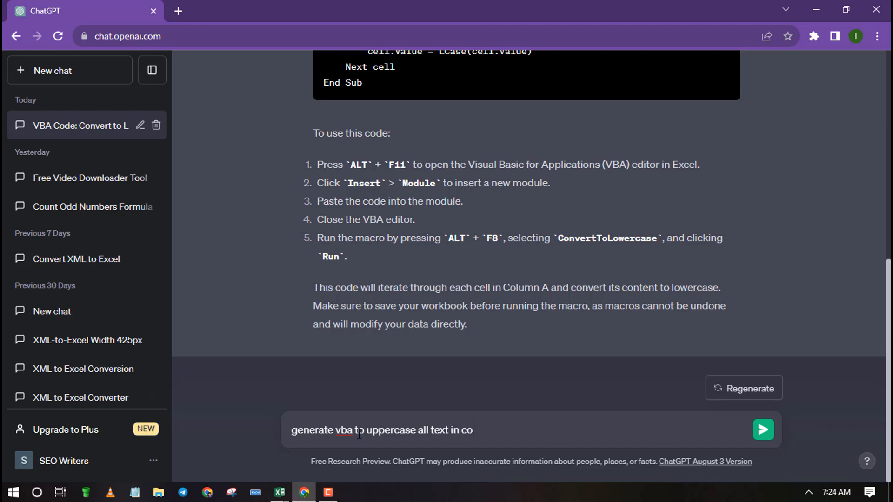
pyautogui.write('lumn A')
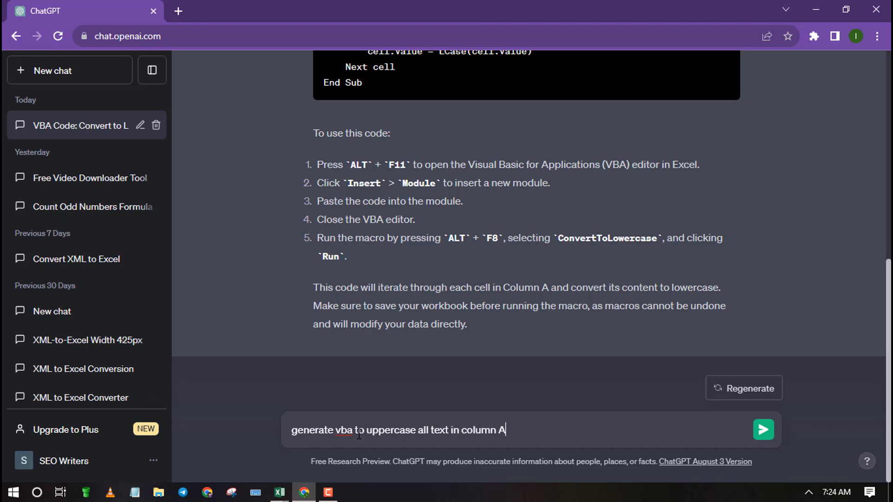
pyautogui.write('of the a')
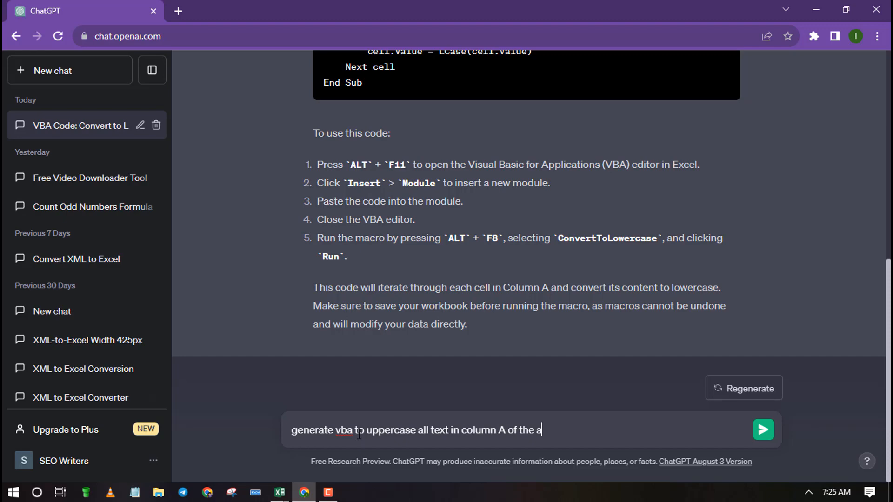
pyautogui.write('ctive shee')
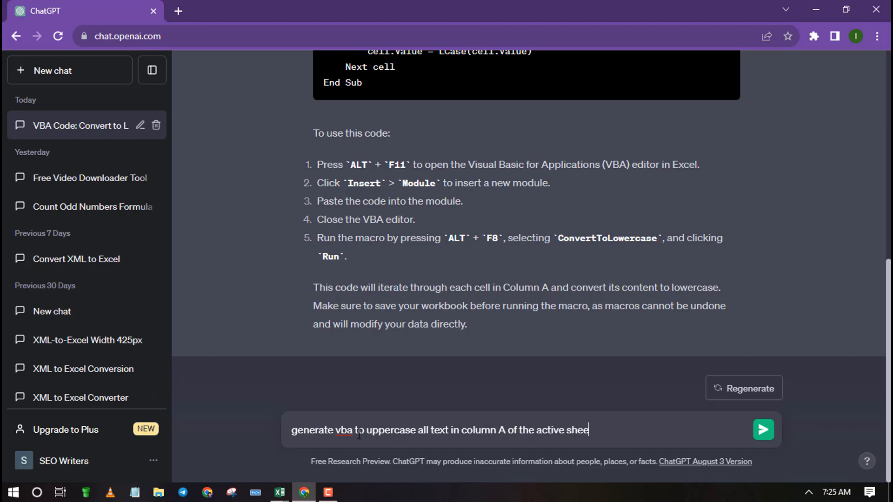
pyautogui.click(763, 430)
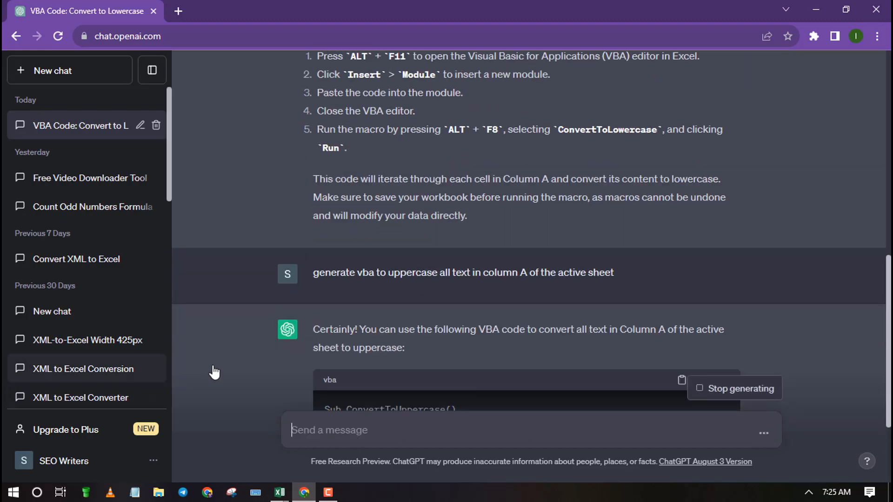
# Scroll through ChatGPT's reply as the ConvertToUppercase code block generates
pyautogui.scroll(-3)
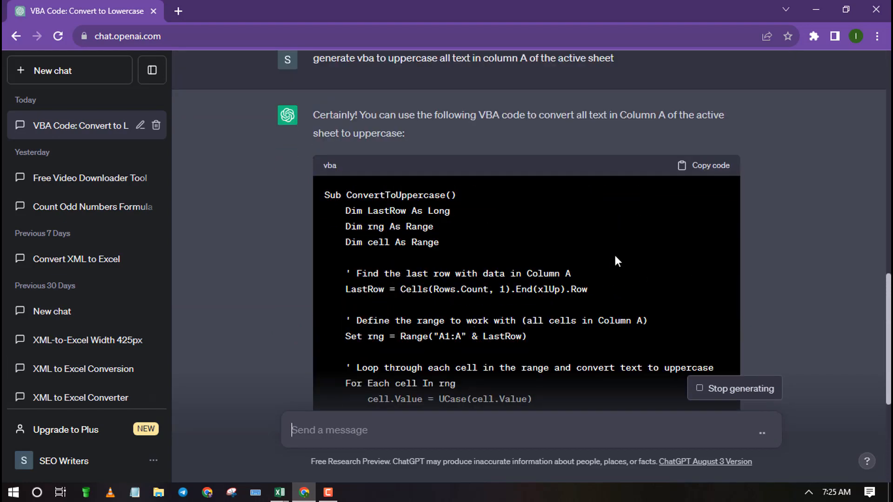
pyautogui.scroll(-3)
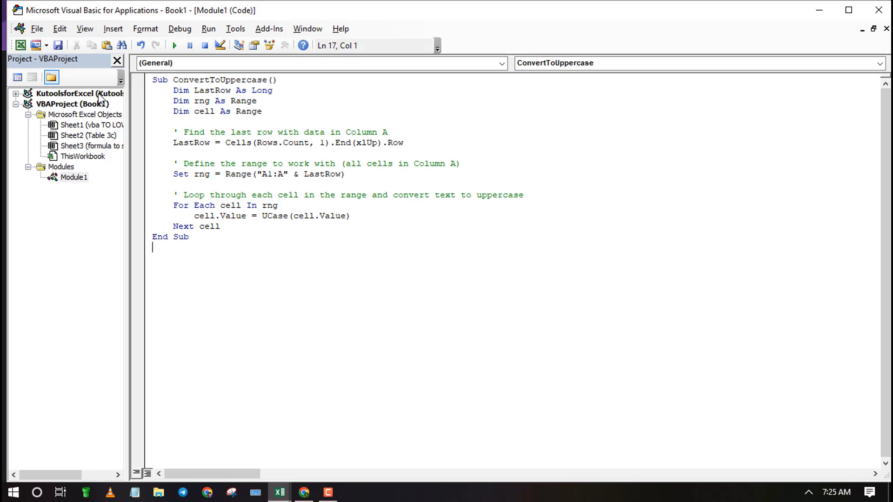
pyautogui.moveTo(278, 493)
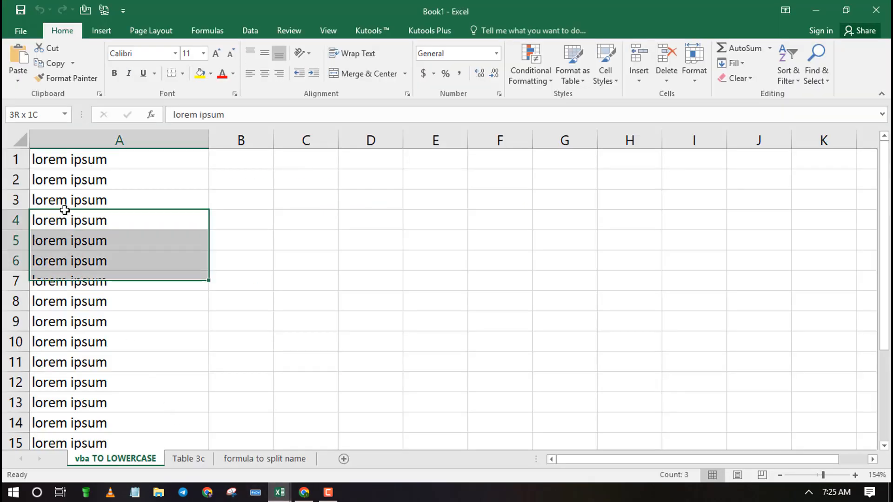
# Deselect column A and confirm the entries now read uppercase 'LOREM IPSUM'
pyautogui.click(370, 341)
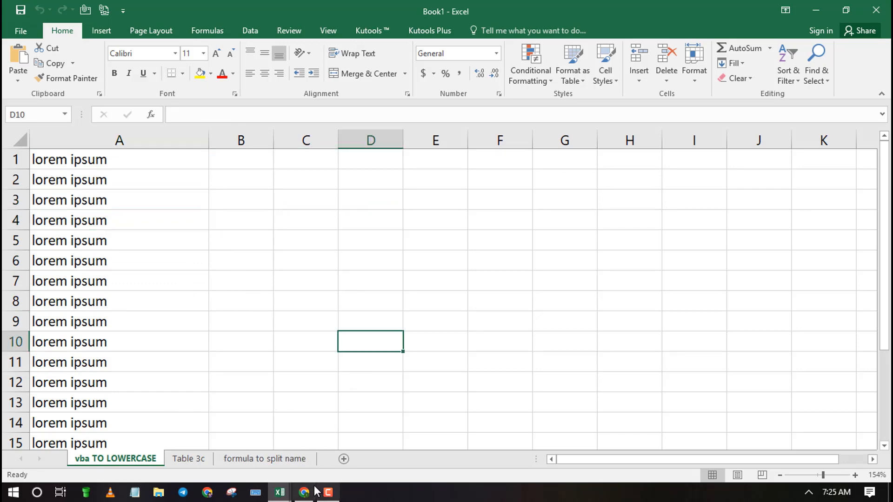
pyautogui.moveTo(277, 492)
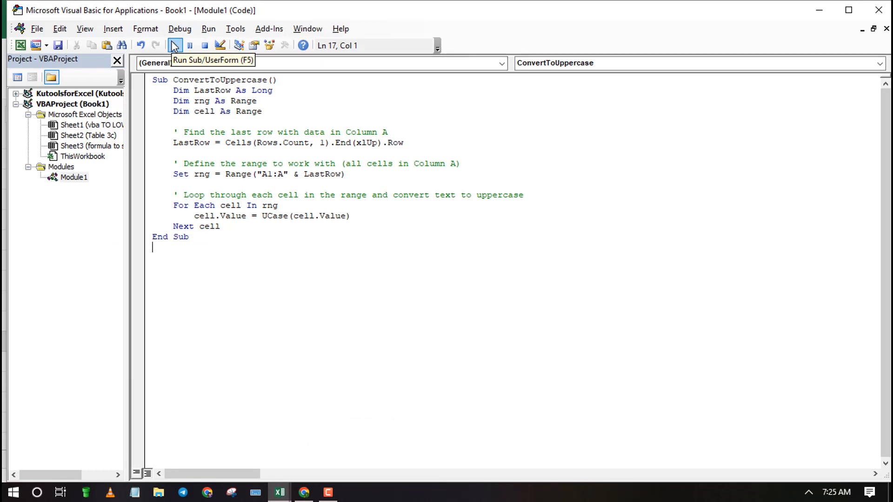
pyautogui.moveTo(191, 63)
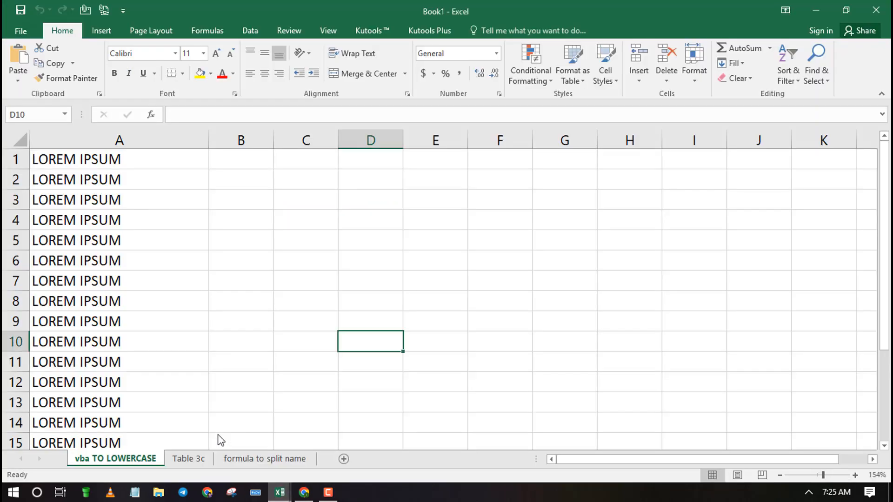
pyautogui.click(564, 382)
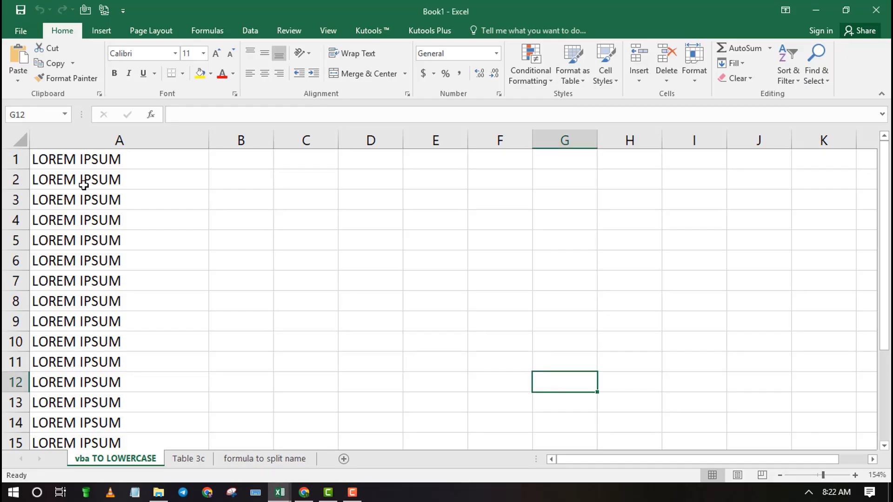